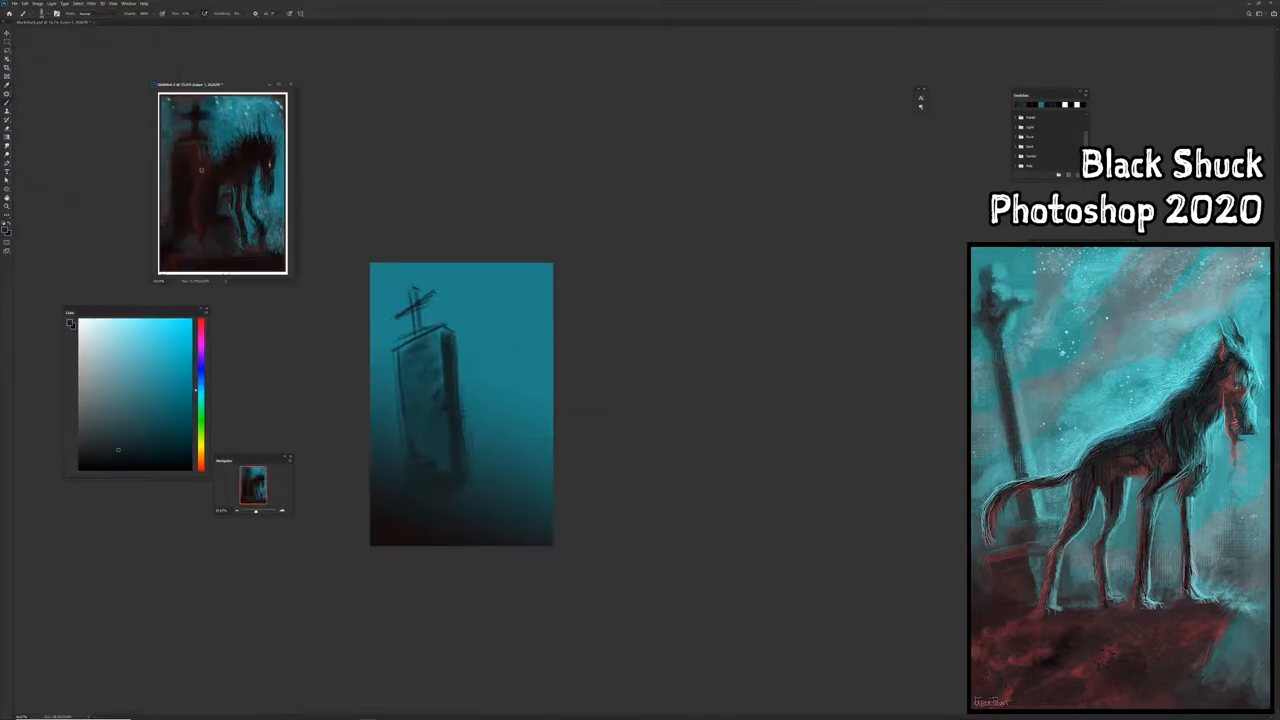
# Lay a soft brush stroke across the canvas to start the teal gradient behind the cross
pyautogui.moveTo(440, 340); pyautogui.dragTo(480, 340)
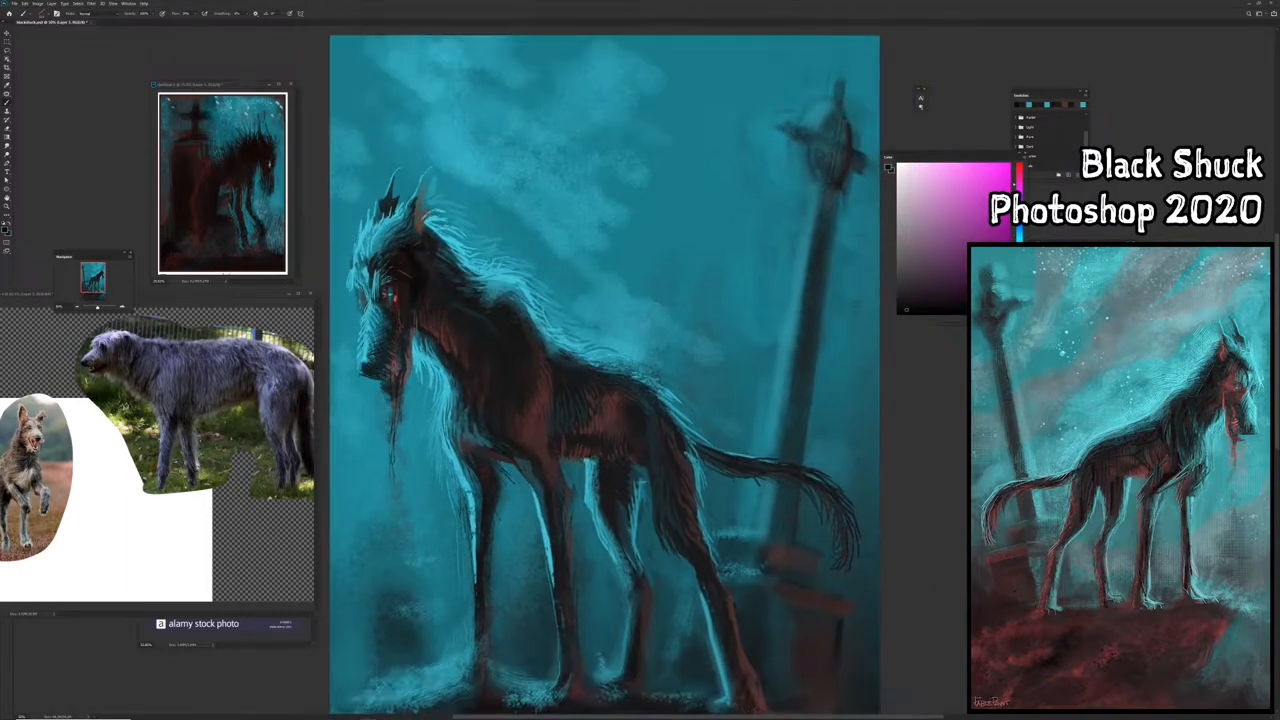
# Scroll the wolfhound reference to frame the body while painting the dog's red-brown fur
pyautogui.scroll(-3)
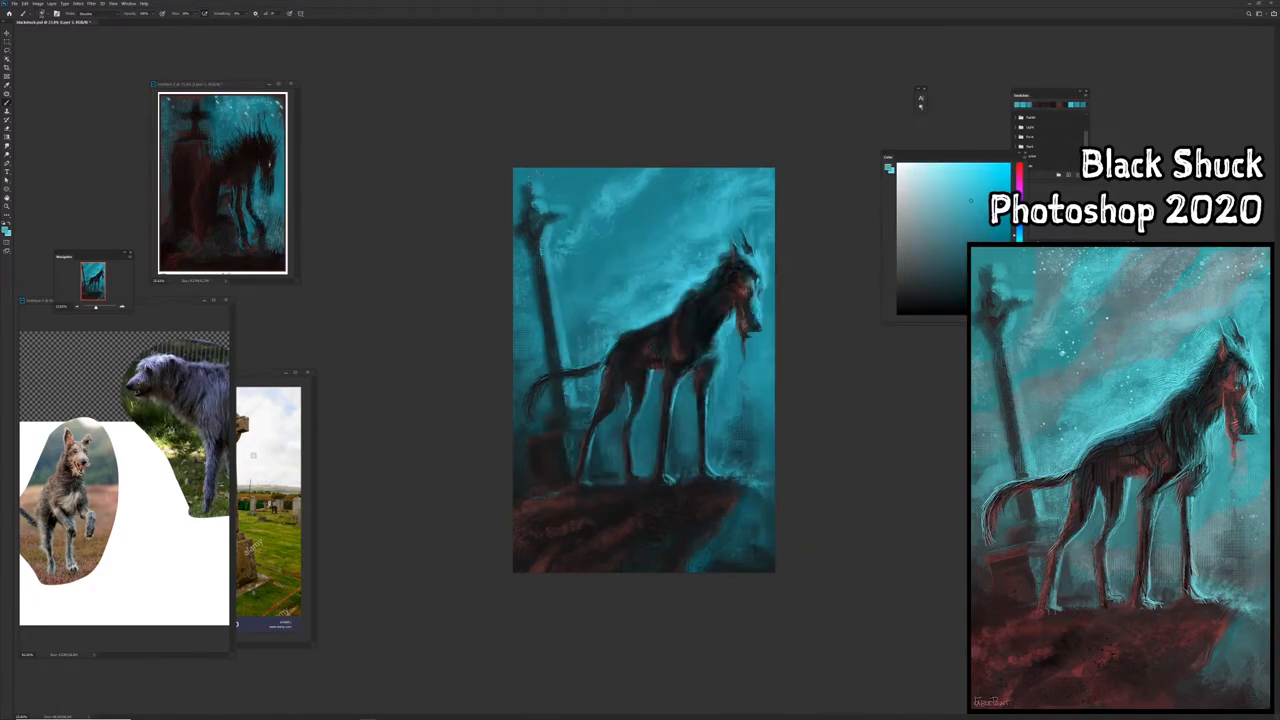
# Bring the cemetery Celtic cross reference photo forward over the starry canvas
pyautogui.click(718, 568)
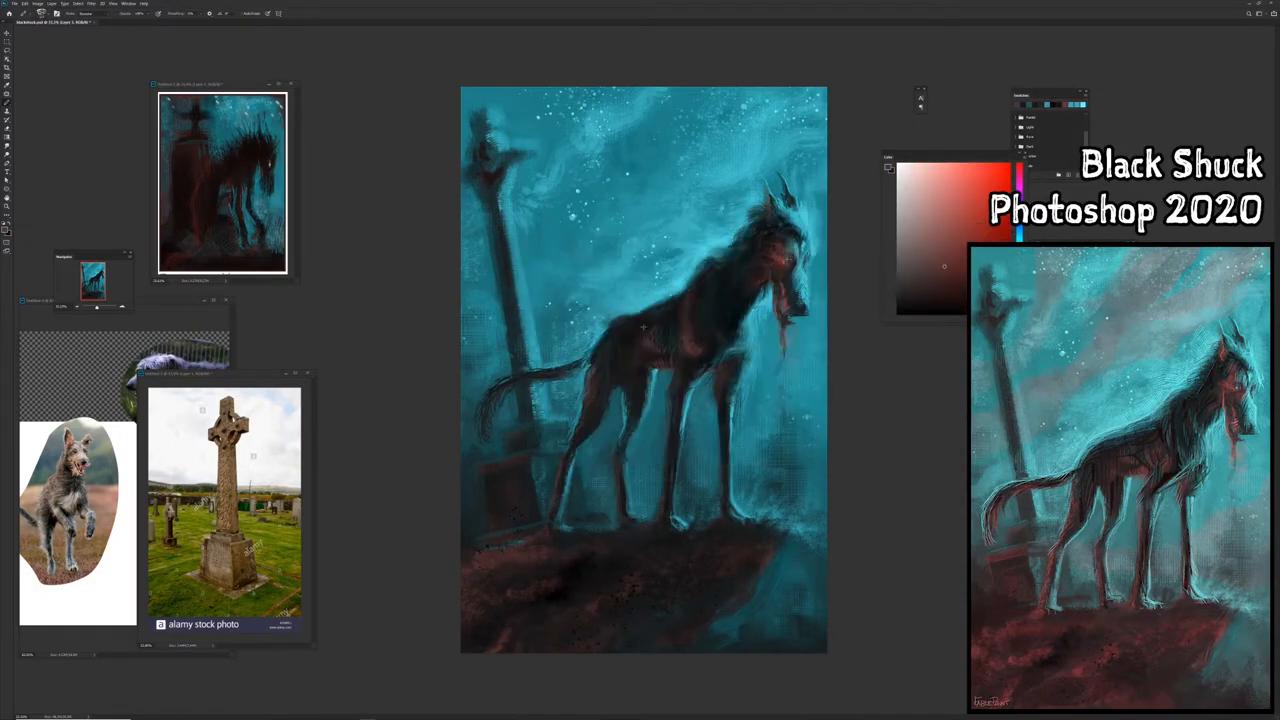
pyautogui.moveTo(600, 300); pyautogui.dragTo(730, 200)
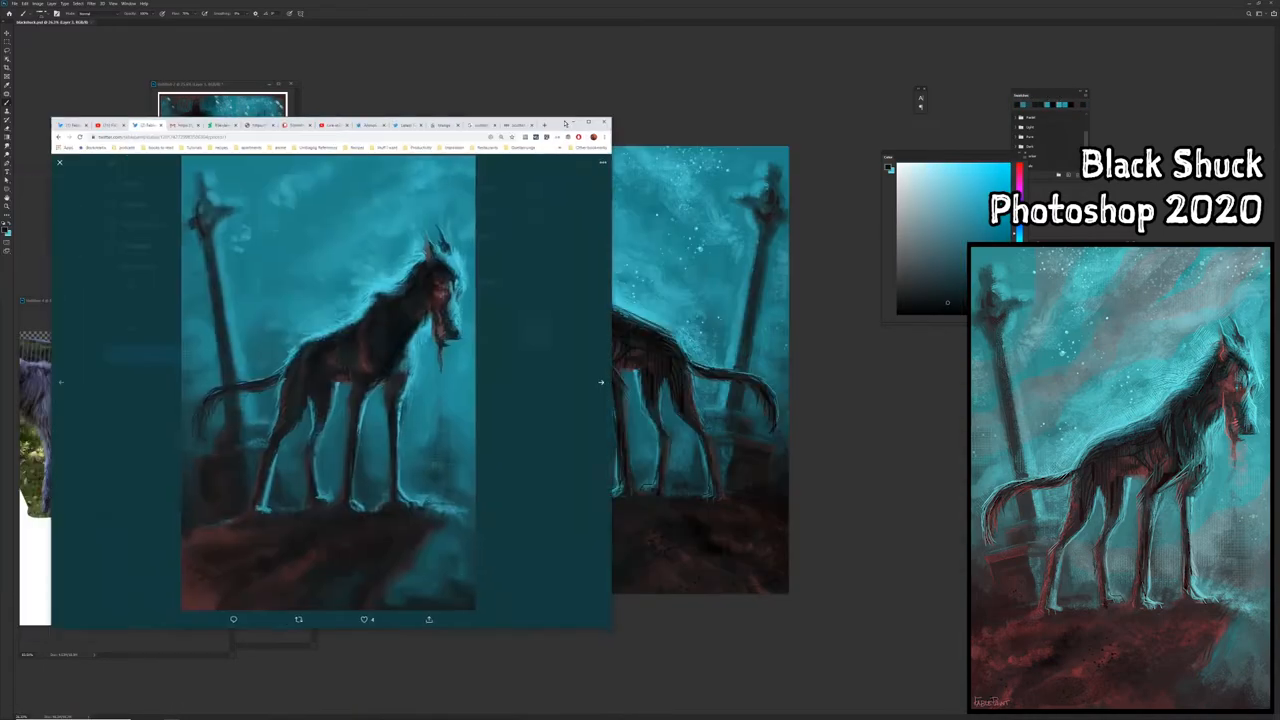
pyautogui.click(588, 123)
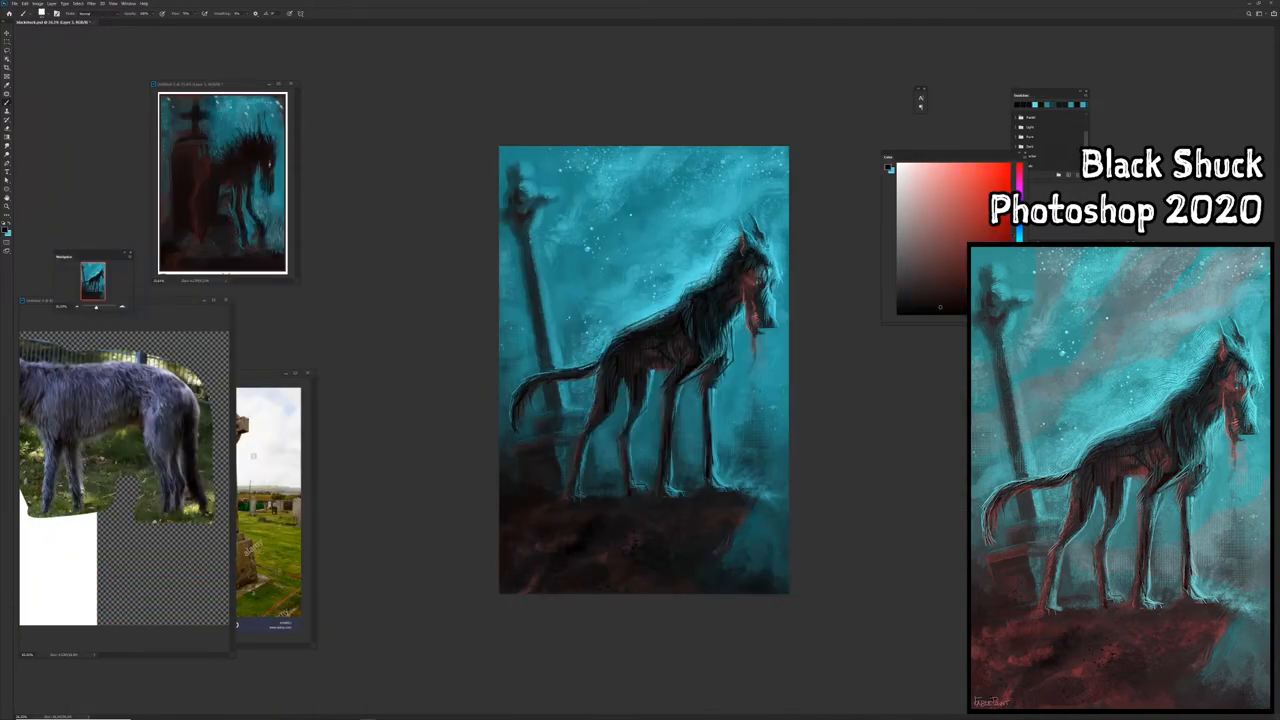